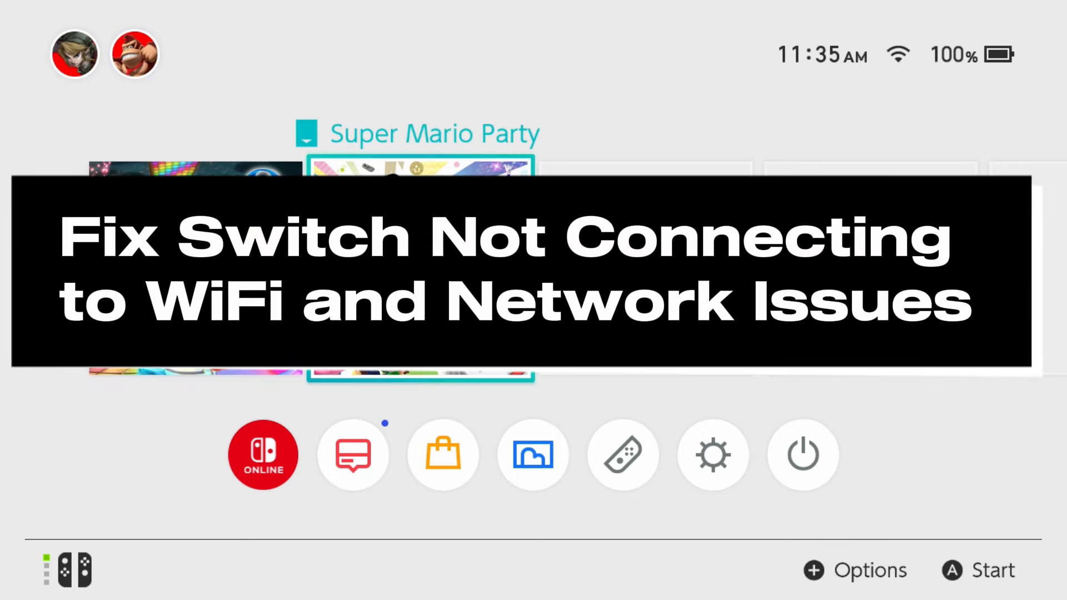
Navigate the HOME Menu to System Settings and reach the saved CTWifi network's options.
{"action": "scroll", "scroll_direction": "left", "scroll_amount": 3}
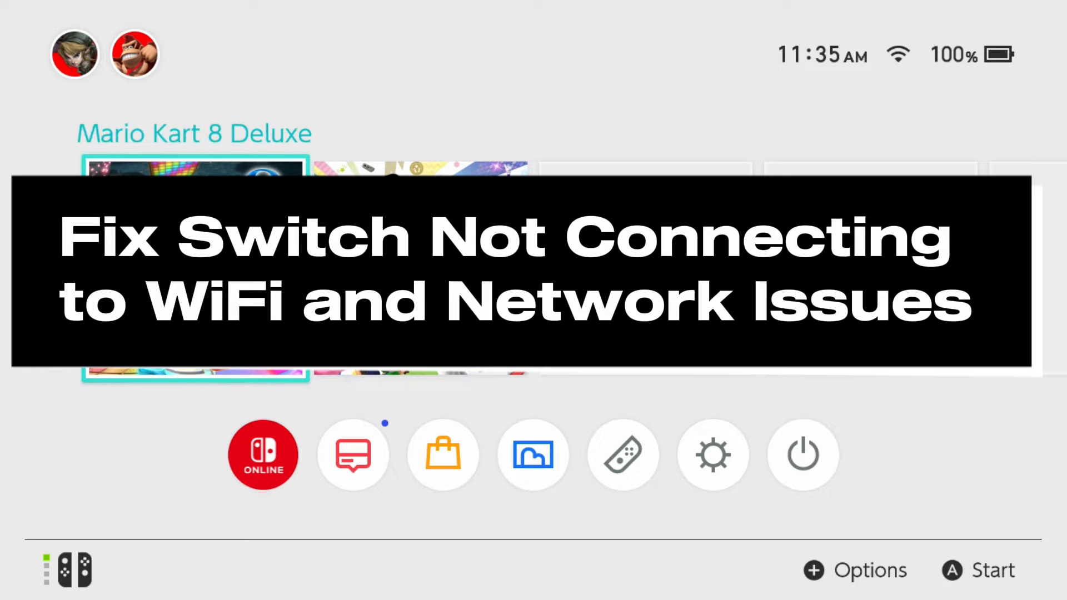
{"action": "key", "text": "Right"}
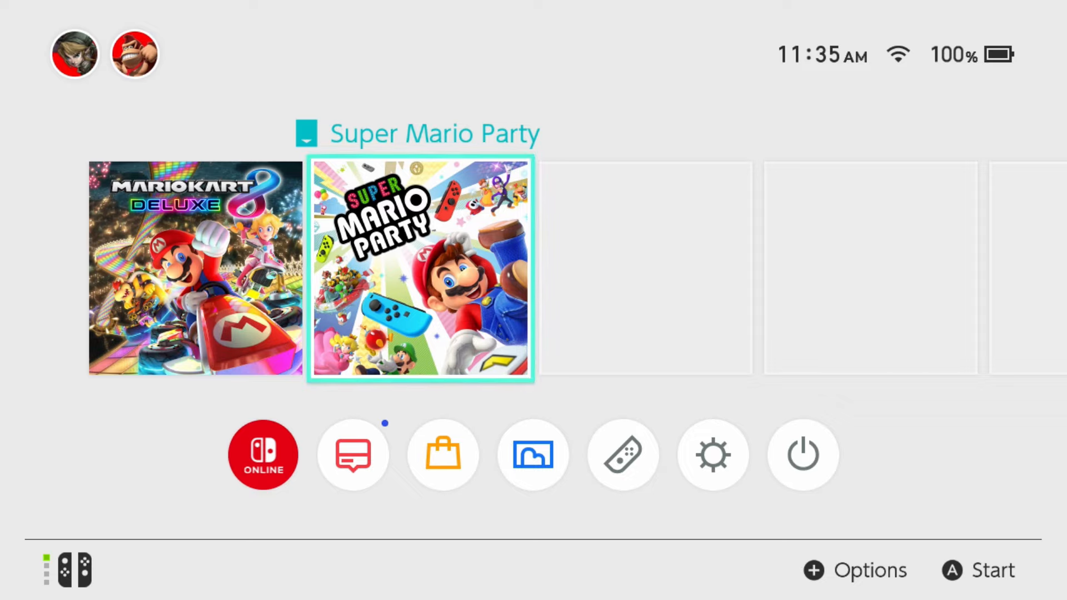
{"action": "left_click", "coordinate": [801, 455]}
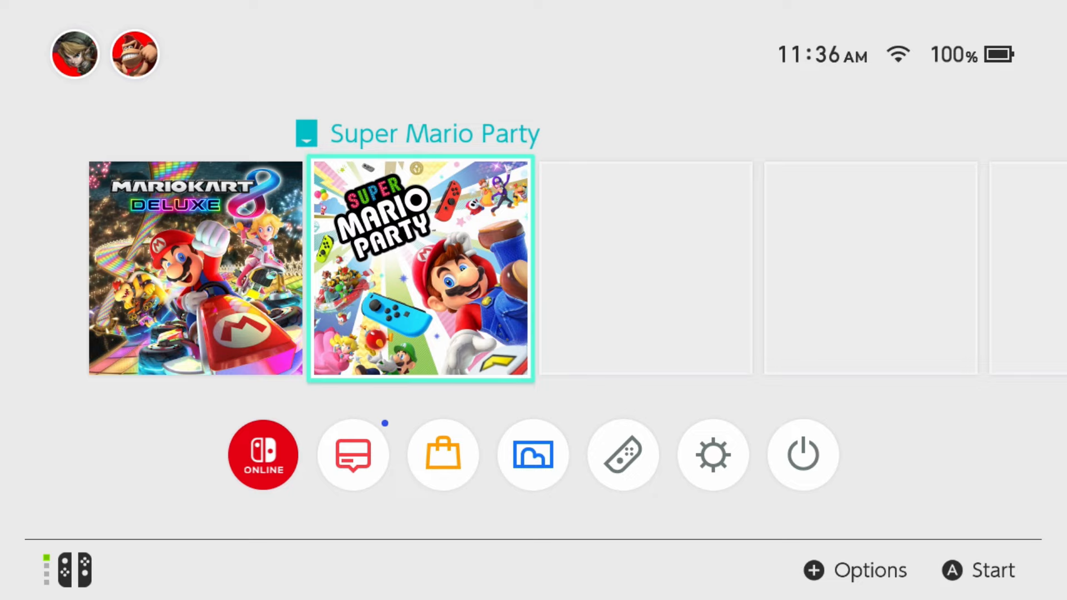
{"action": "left_click", "coordinate": [711, 455]}
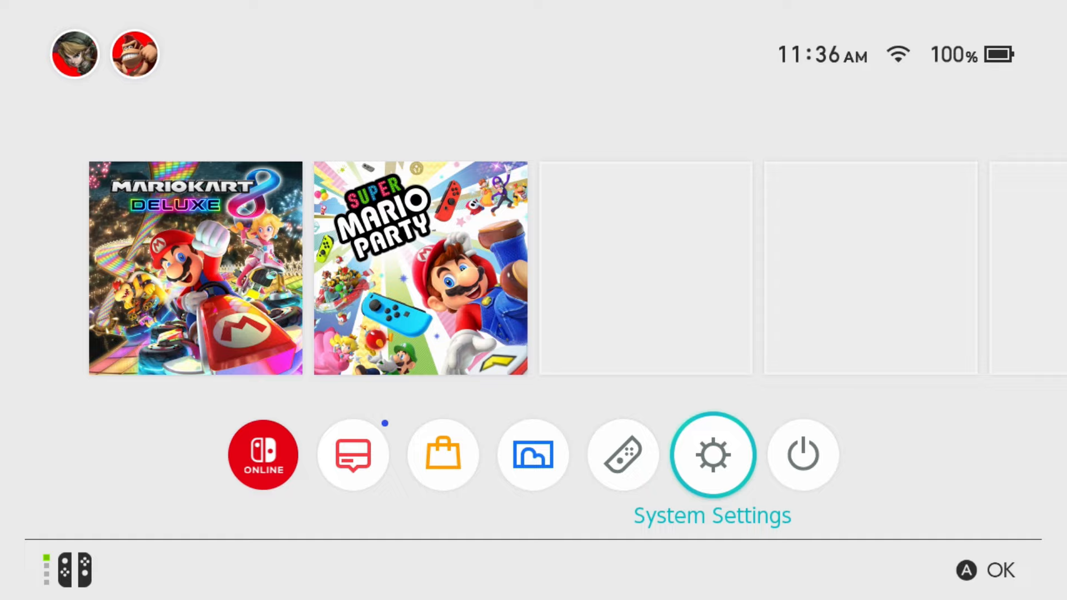
{"action": "left_click", "coordinate": [712, 455]}
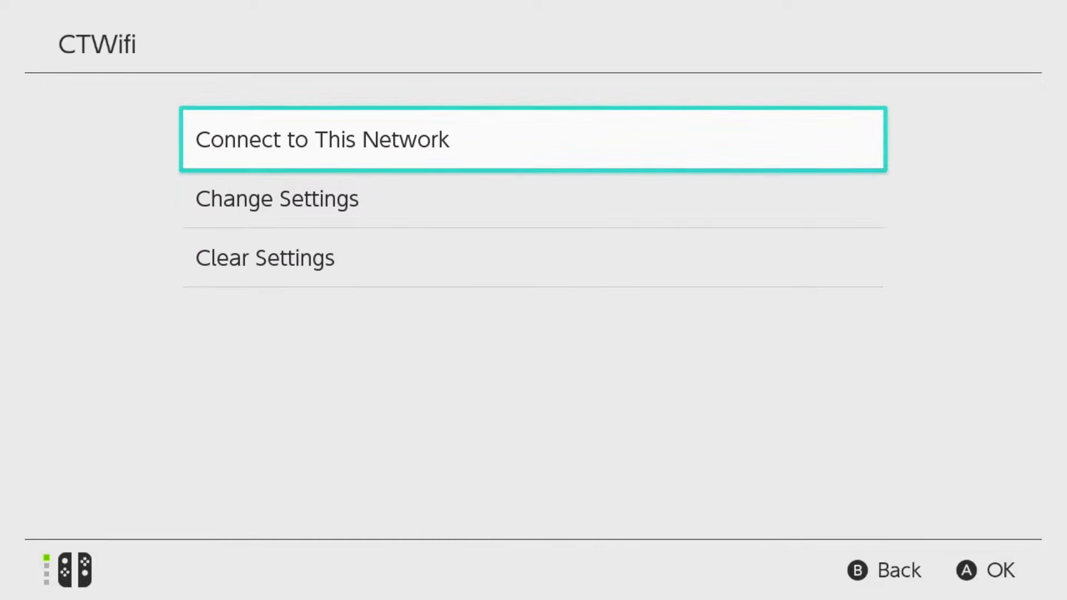
Clear CTWifi's saved settings and confirm the deletion.
{"action": "left_click", "coordinate": [264, 257]}
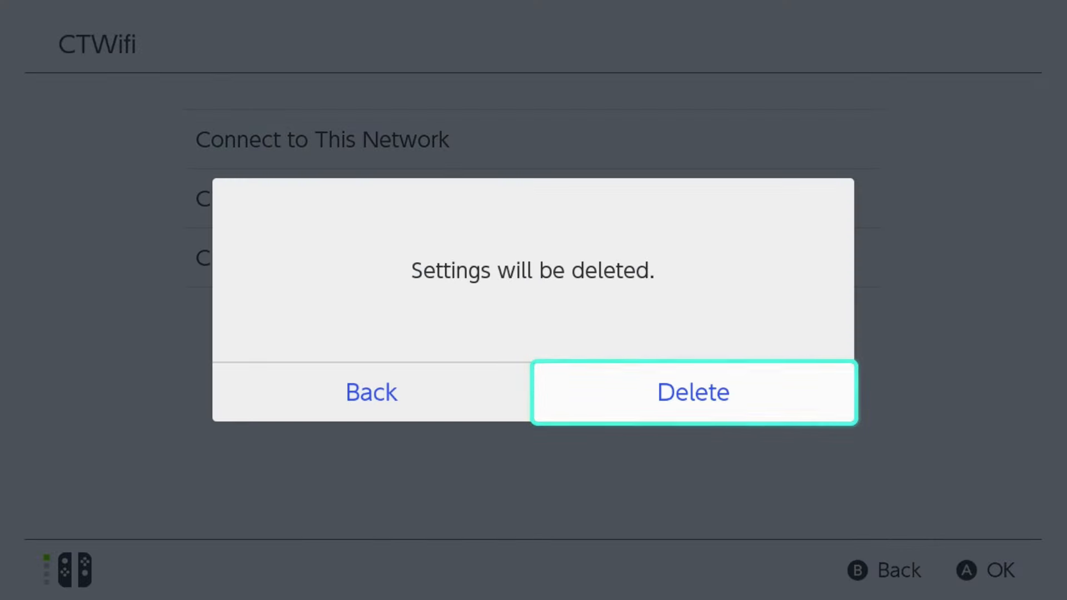
{"action": "left_click", "coordinate": [692, 393]}
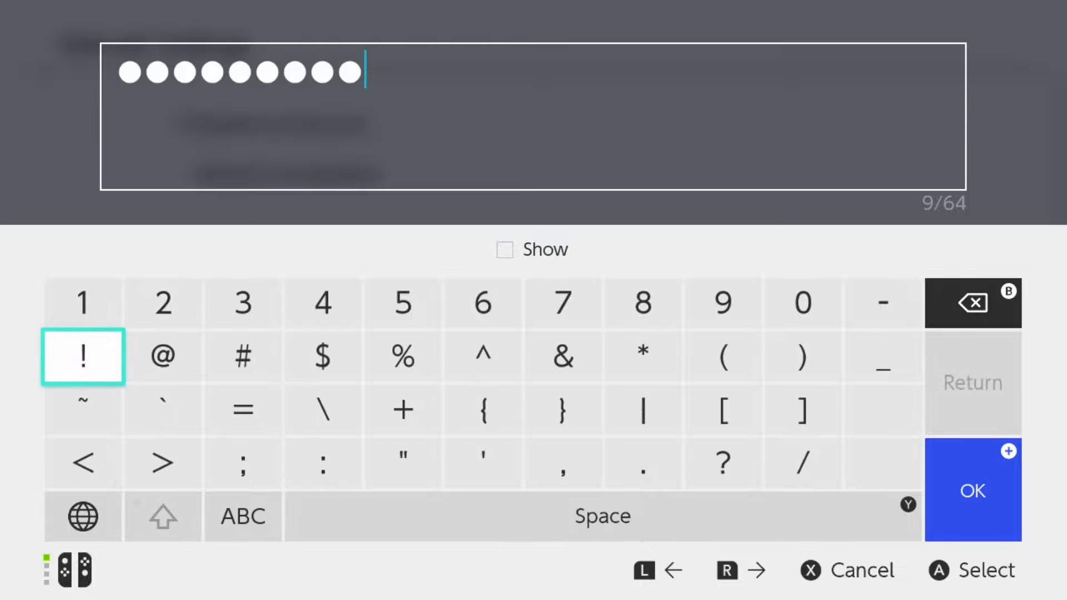
Submit the password, confirm 'Successfully connected', and return to the HOME Menu.
{"action": "left_click", "coordinate": [971, 489]}
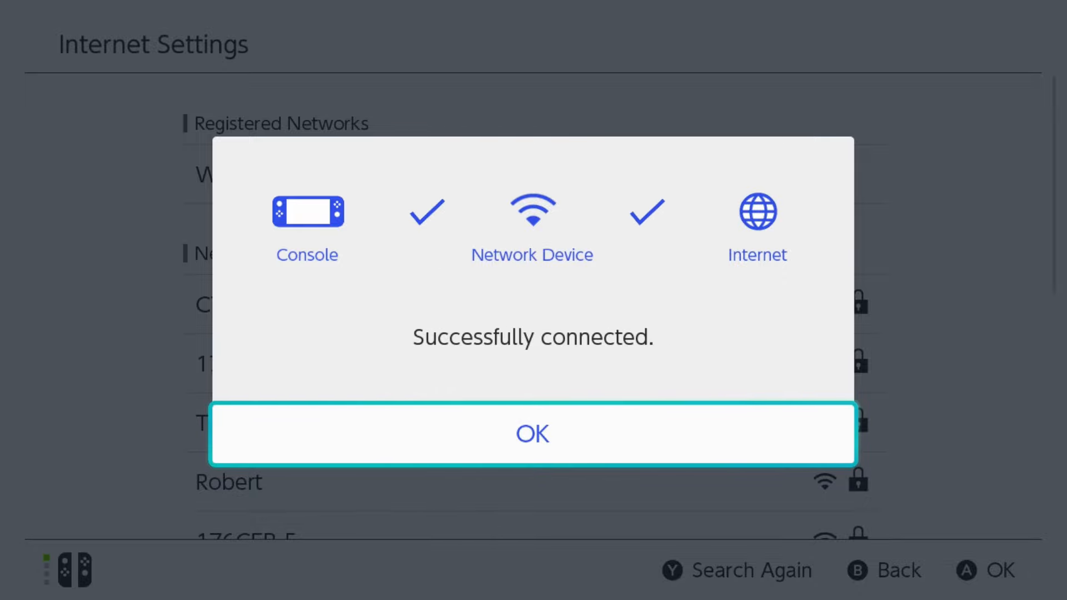
{"action": "left_click", "coordinate": [532, 435]}
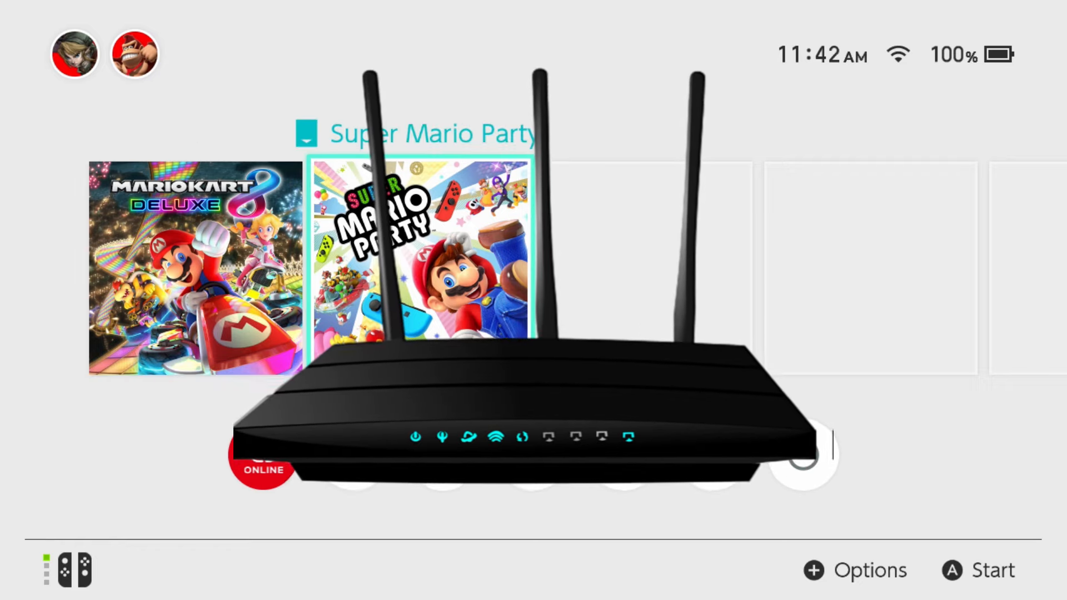
{"action": "key", "text": "Down"}
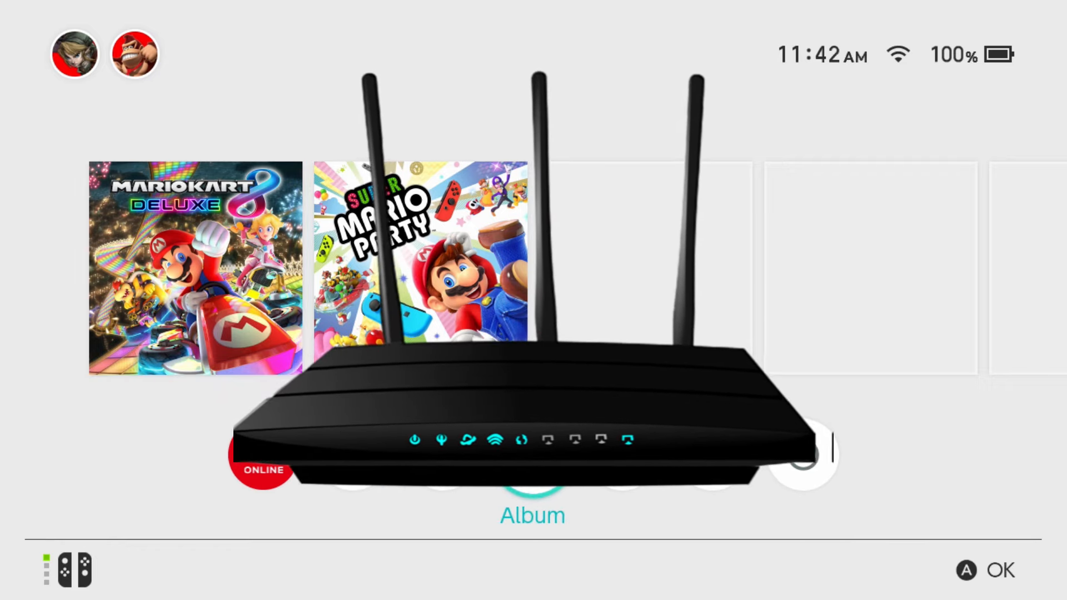